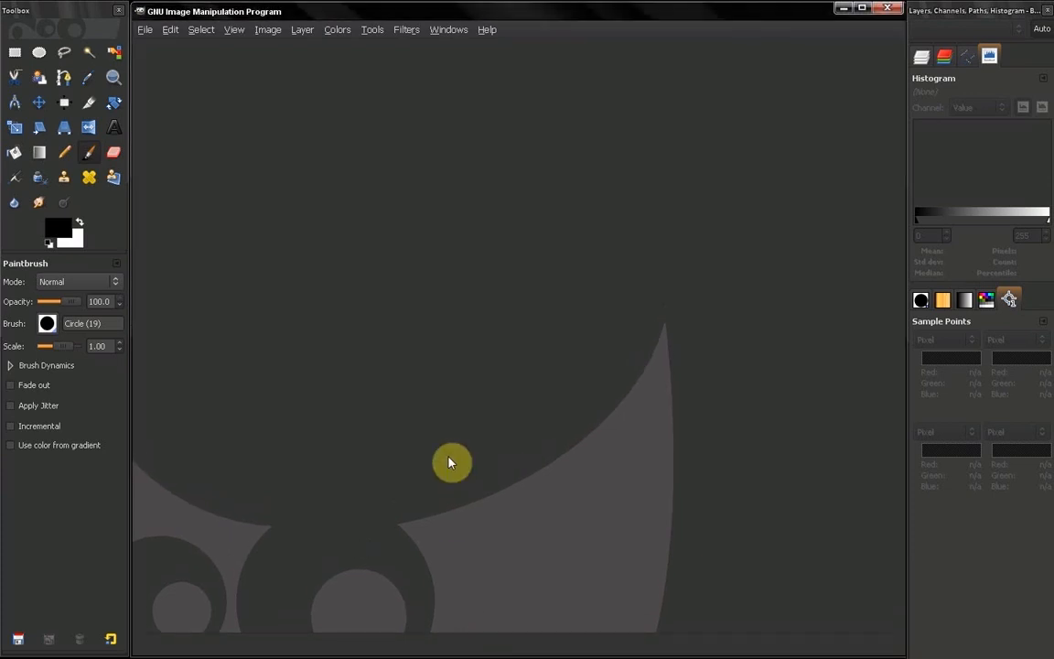
pyautogui.moveTo(385, 300)
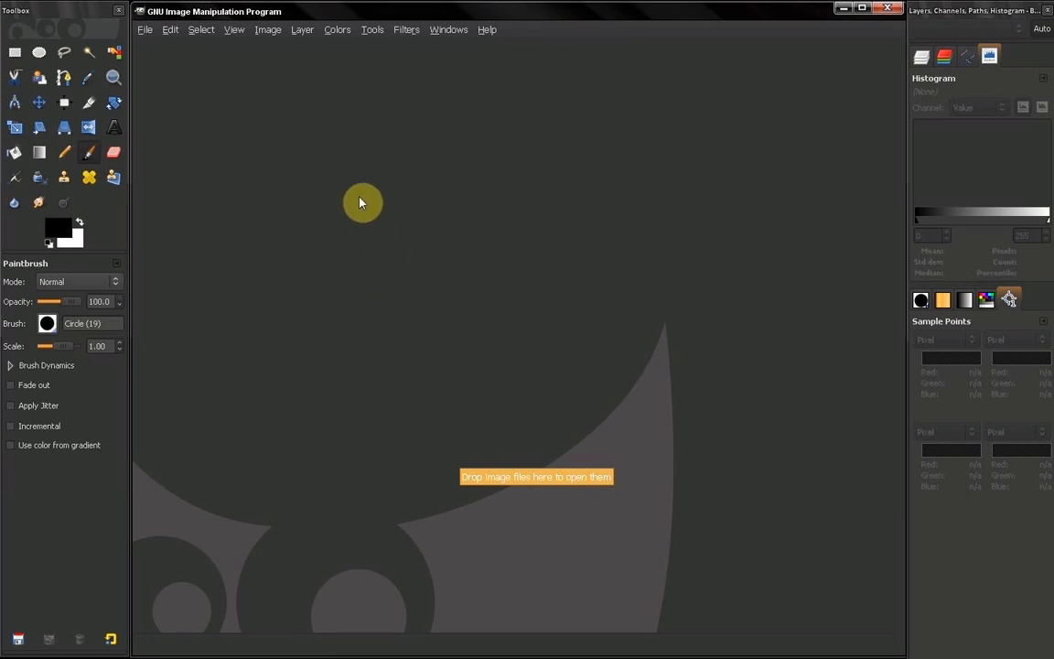
# Show the Edit menu over the empty GIMP window.
pyautogui.click(170, 29)
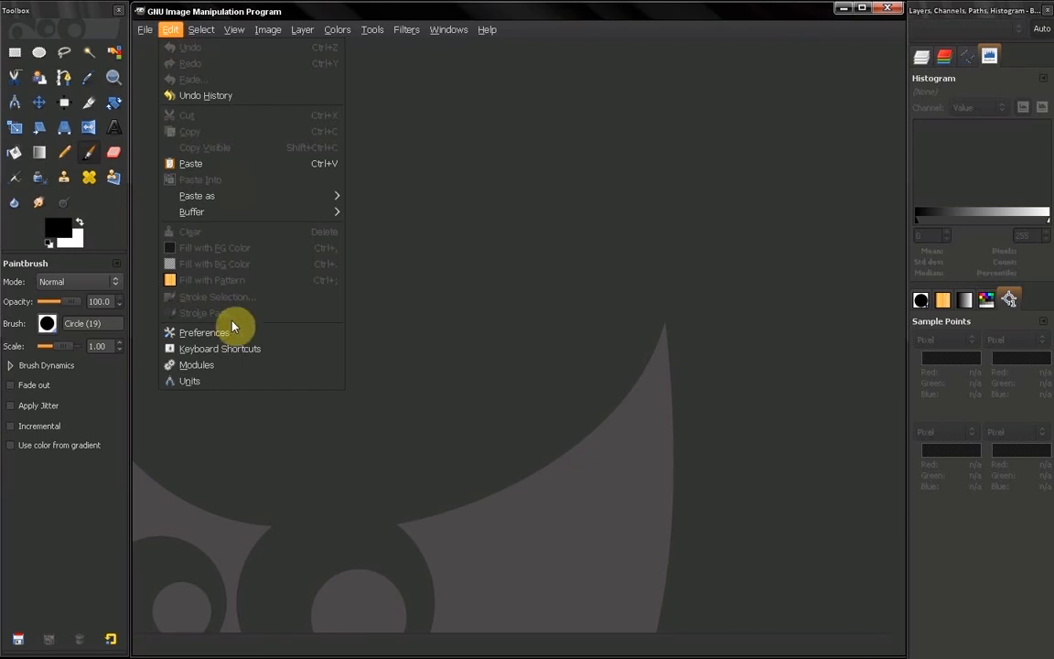
# Bring up the Preferences dialog on its Environment page.
pyautogui.click(205, 333)
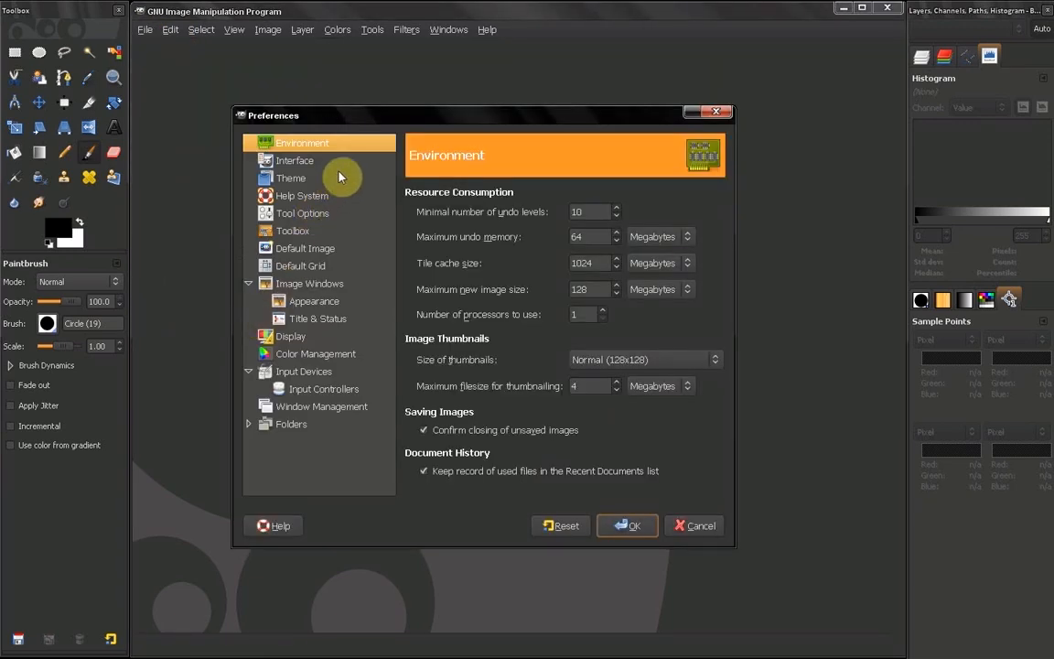
pyautogui.moveTo(327, 150)
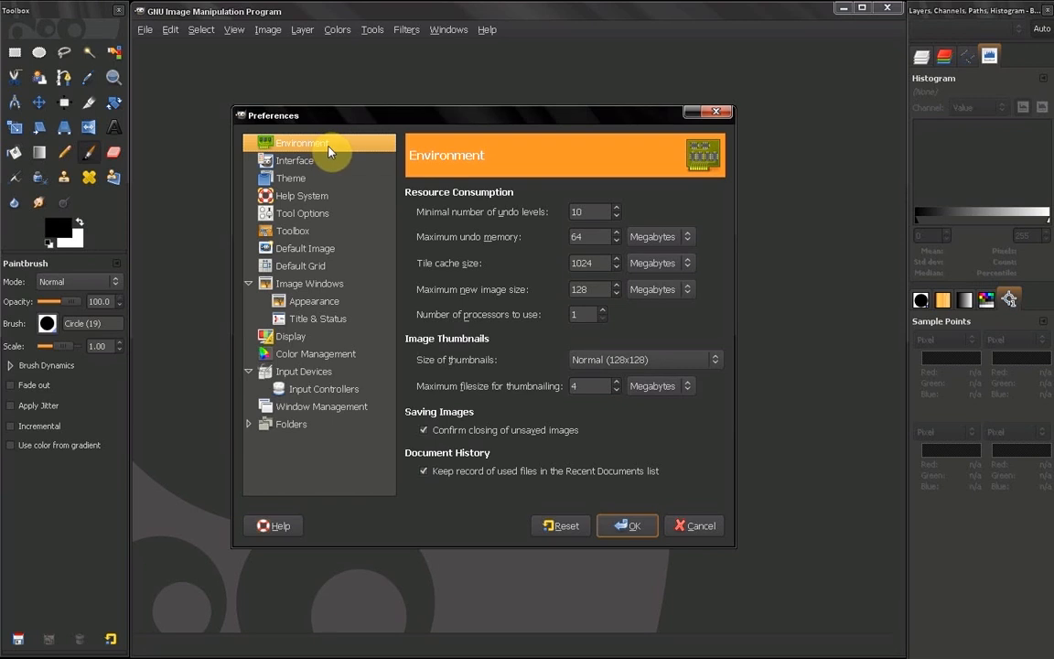
pyautogui.moveTo(333, 148)
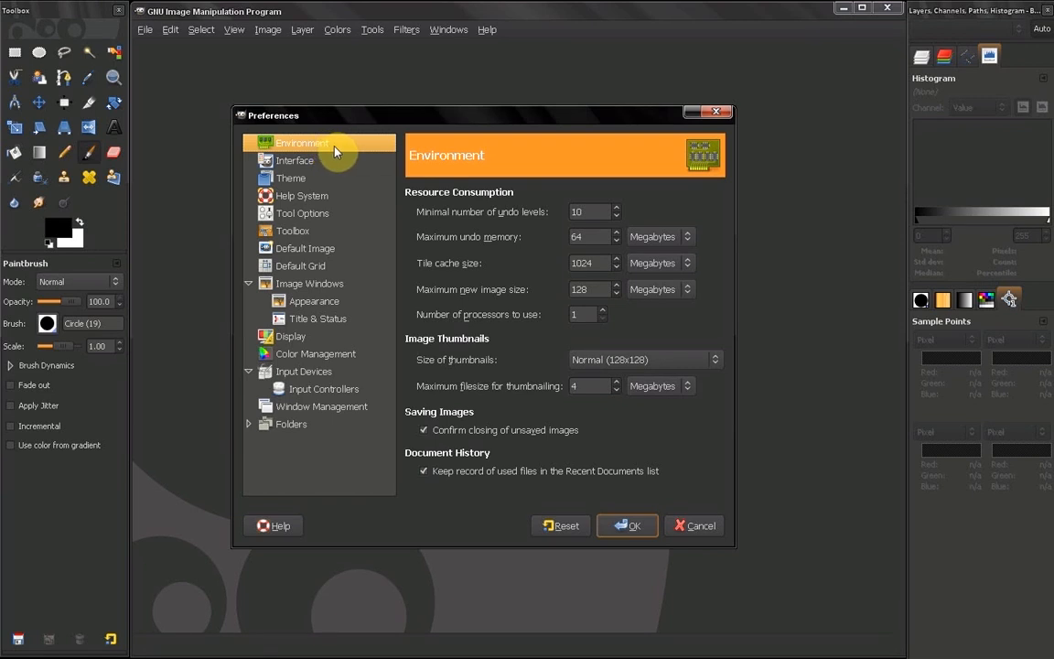
pyautogui.moveTo(501, 198)
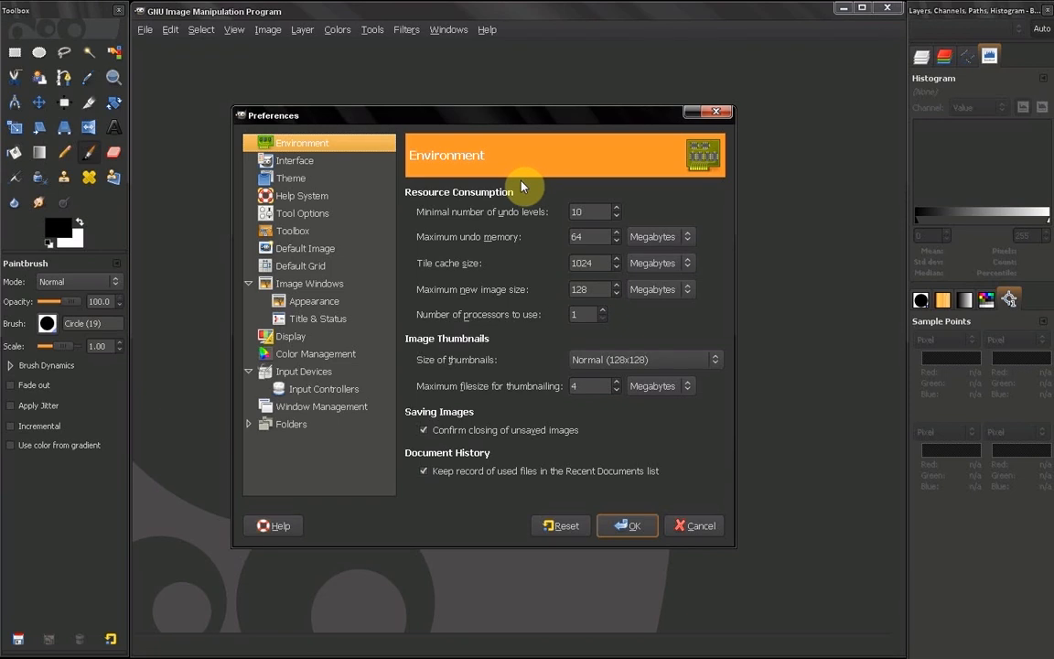
pyautogui.moveTo(532, 218)
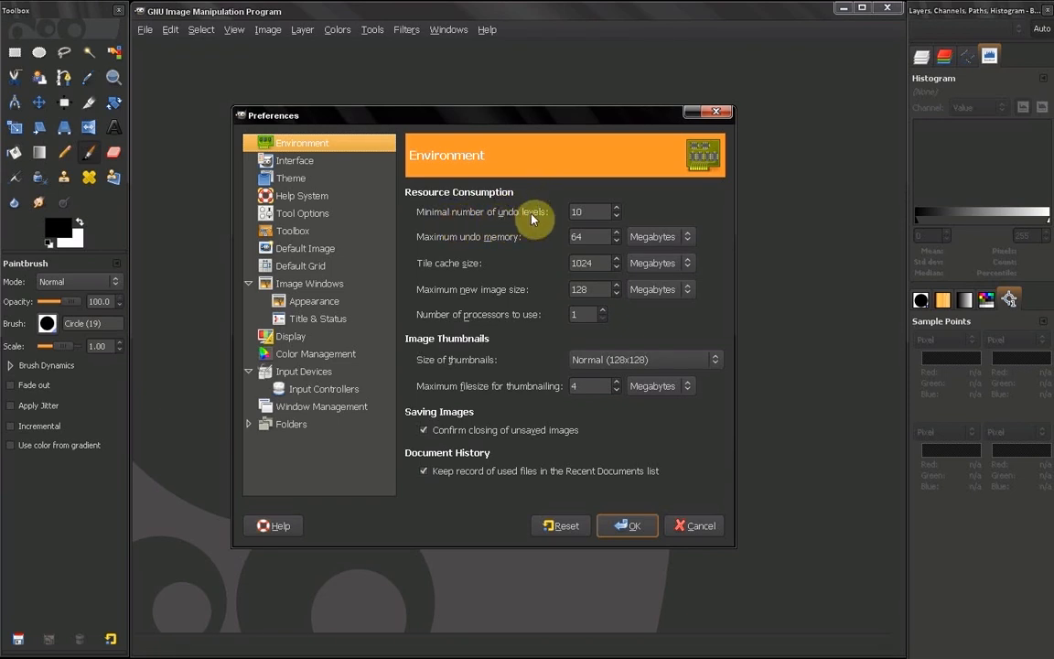
pyautogui.moveTo(579, 192)
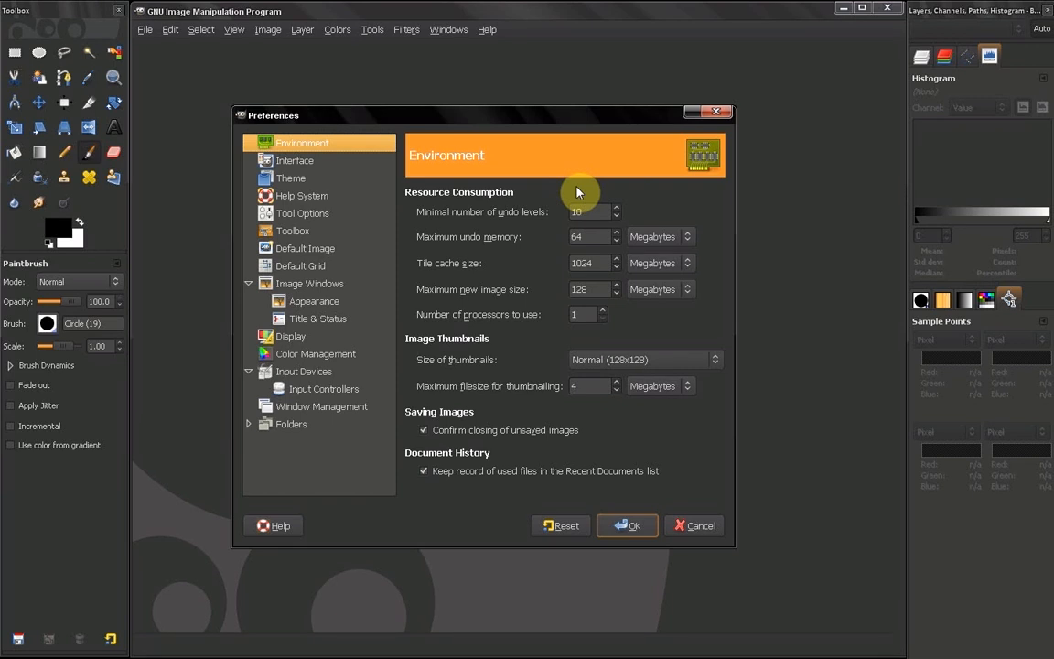
pyautogui.moveTo(410, 247)
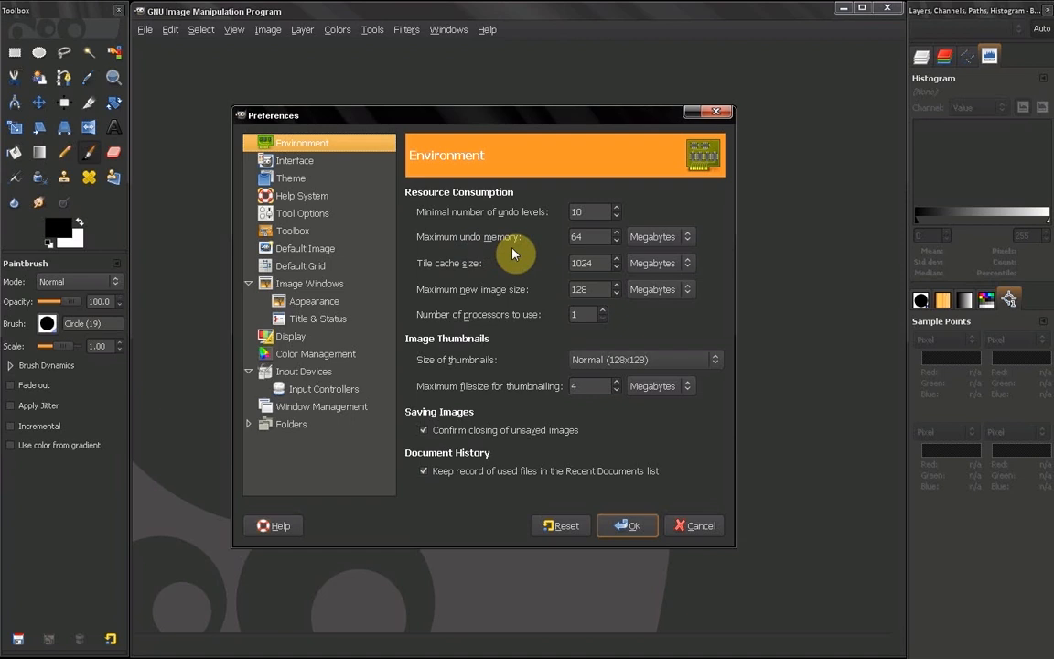
pyautogui.moveTo(539, 268)
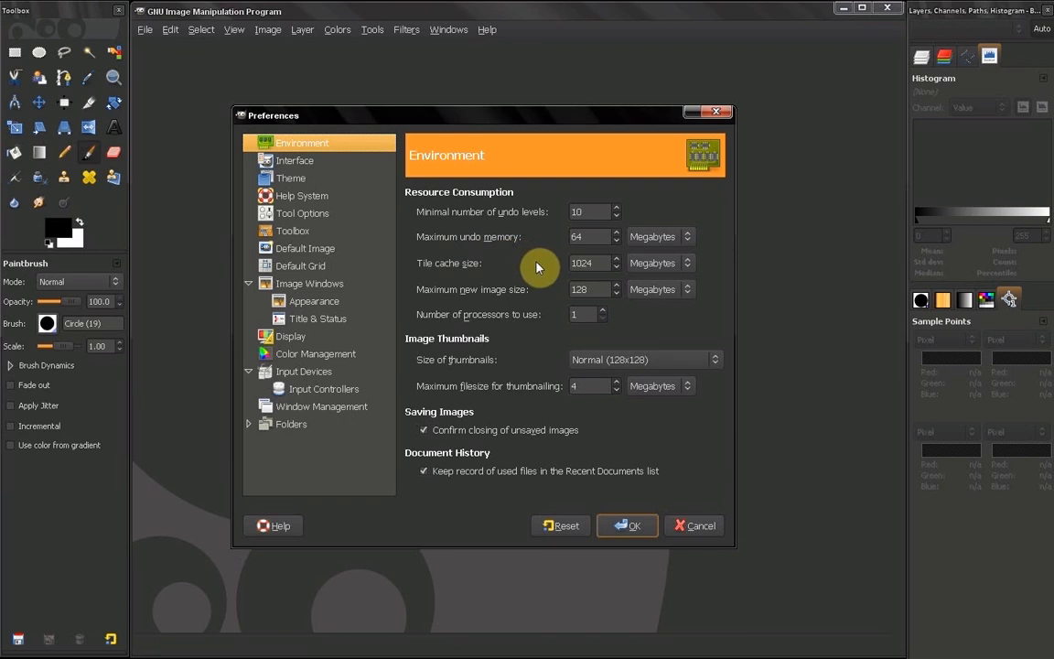
pyautogui.moveTo(558, 249)
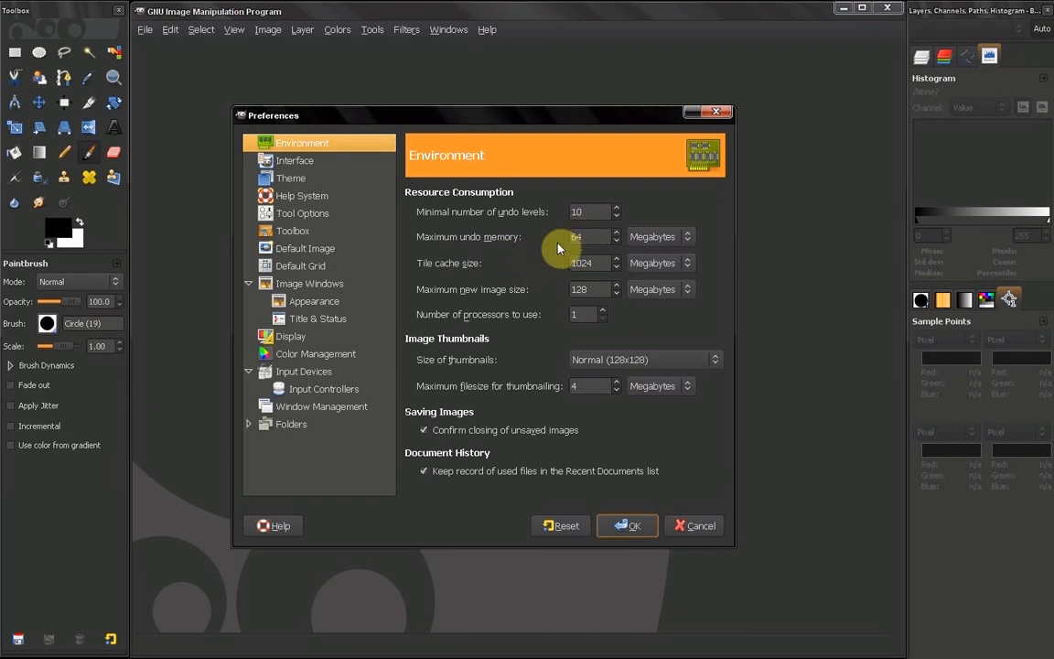
pyautogui.moveTo(487, 445)
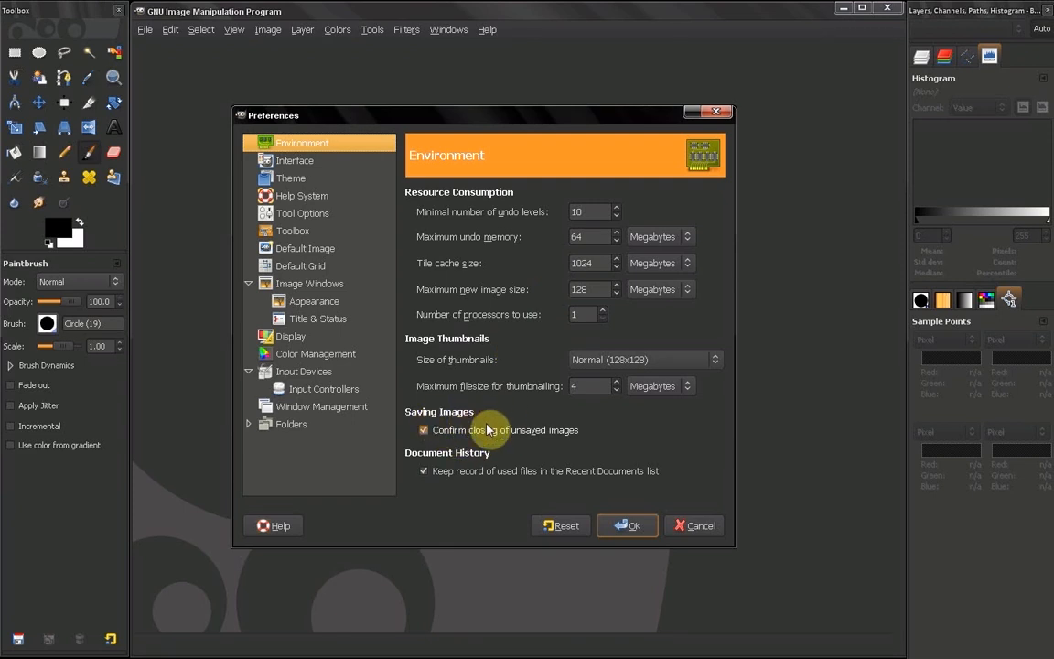
pyautogui.moveTo(523, 407)
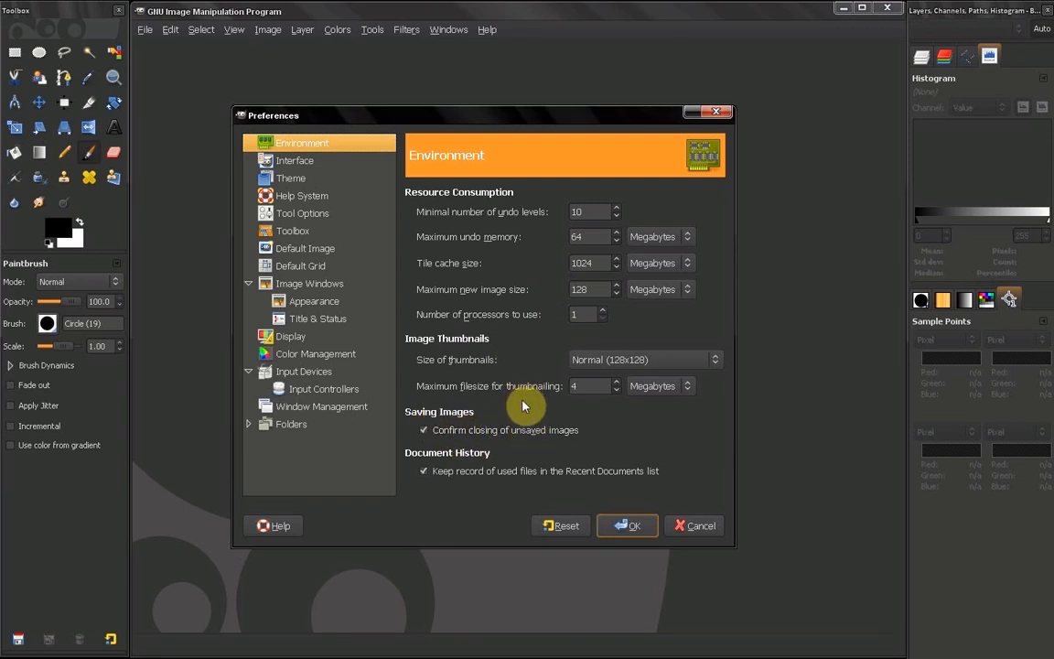
pyautogui.moveTo(509, 410)
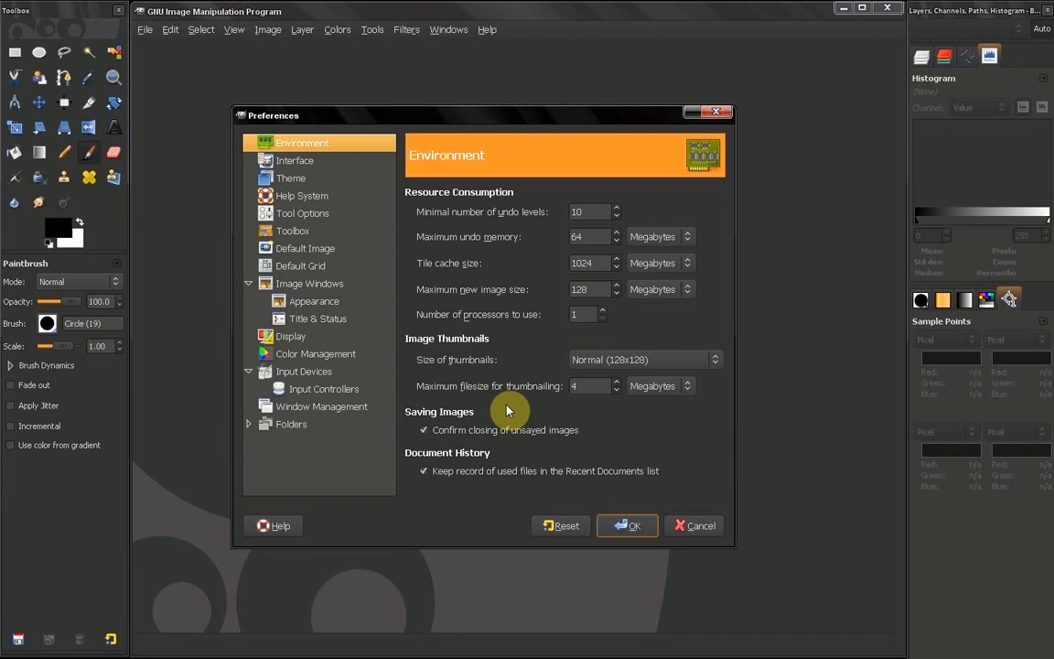
pyautogui.moveTo(491, 414)
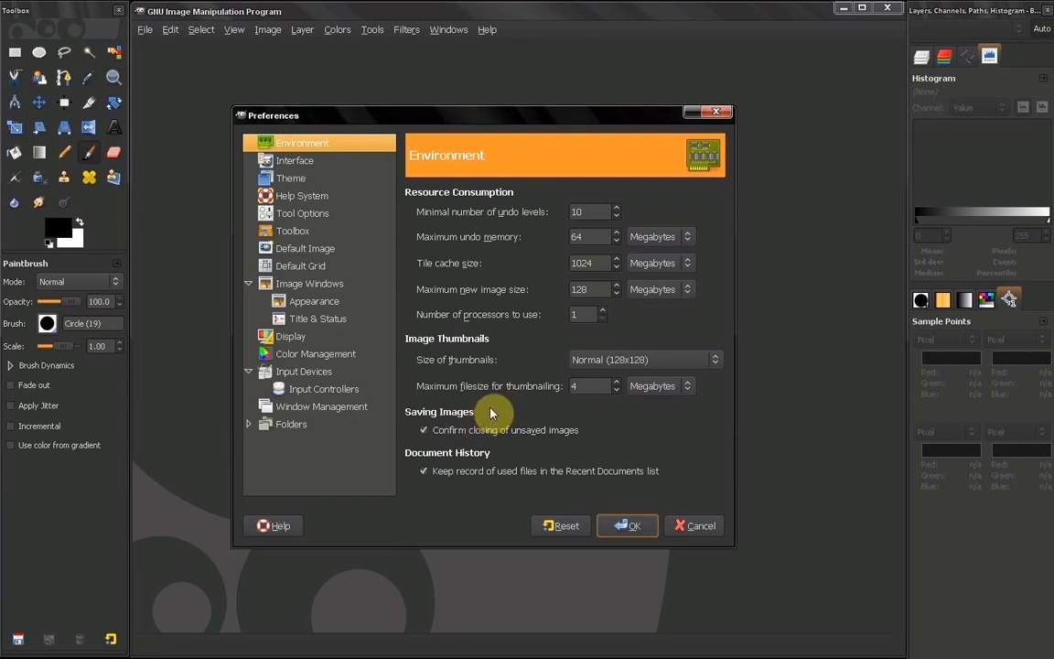
pyautogui.moveTo(508, 490)
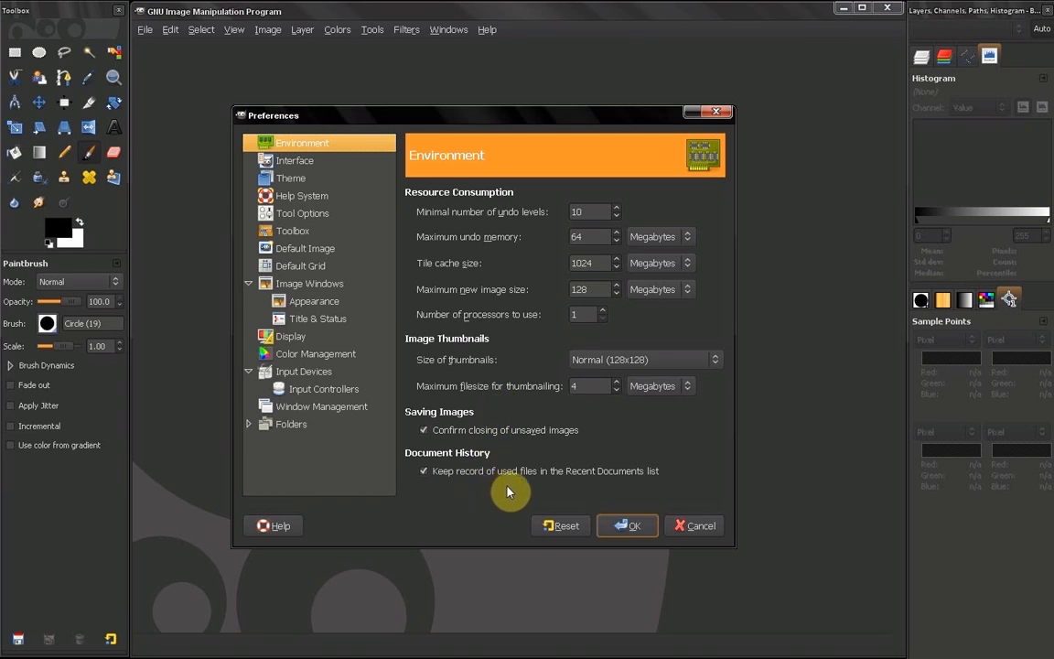
pyautogui.moveTo(629, 491)
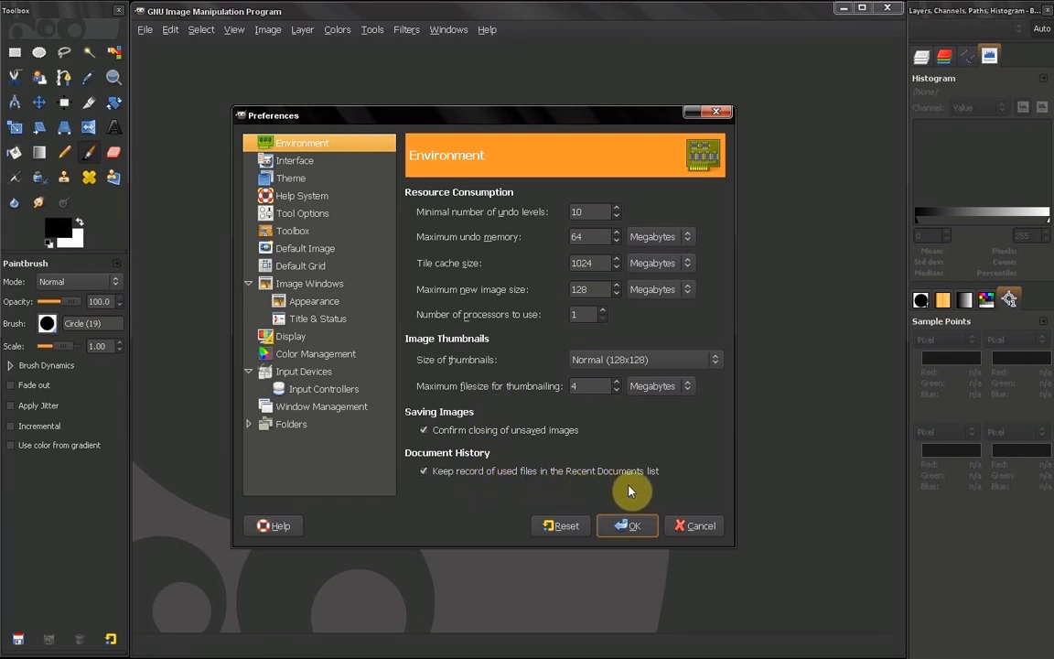
pyautogui.moveTo(648, 490)
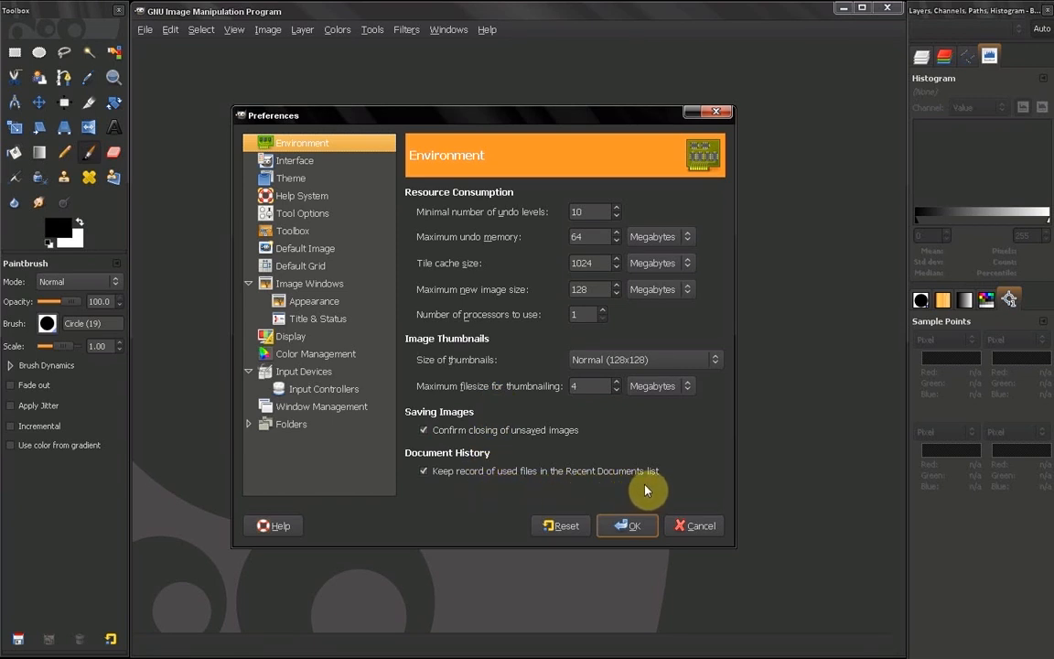
pyautogui.moveTo(430, 487)
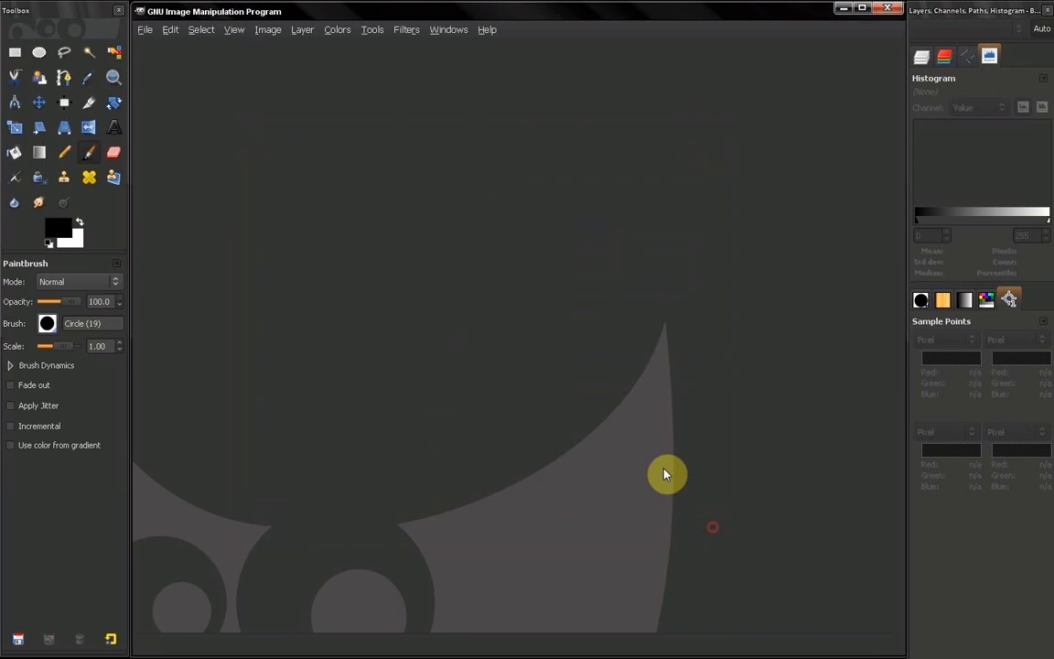
pyautogui.click(145, 29)
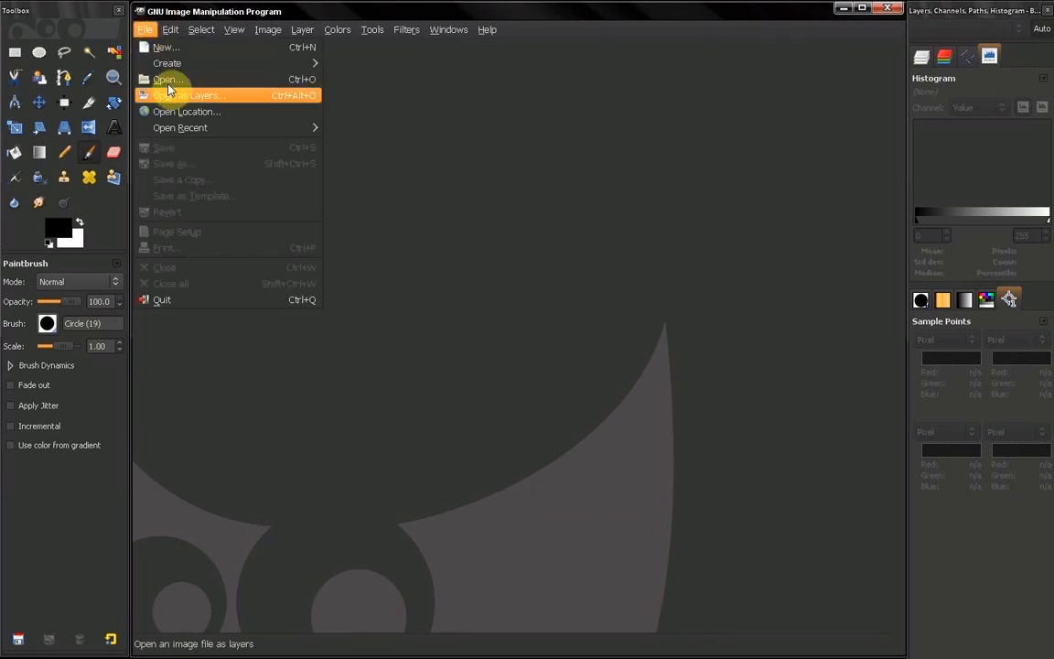
pyautogui.moveTo(180, 128)
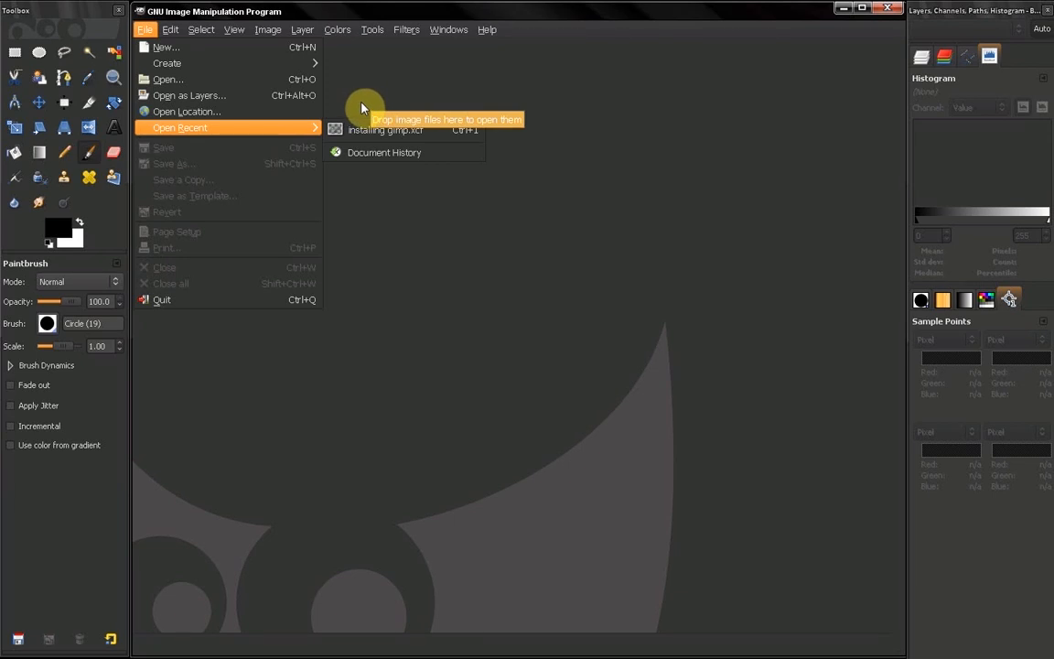
pyautogui.click(336, 30)
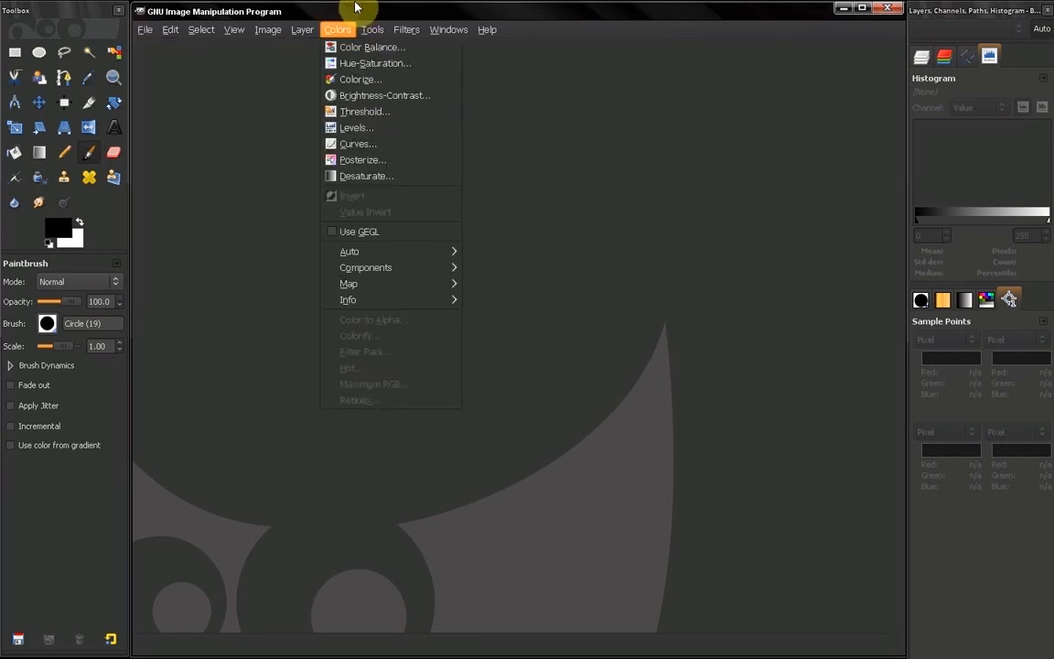
pyautogui.click(145, 29)
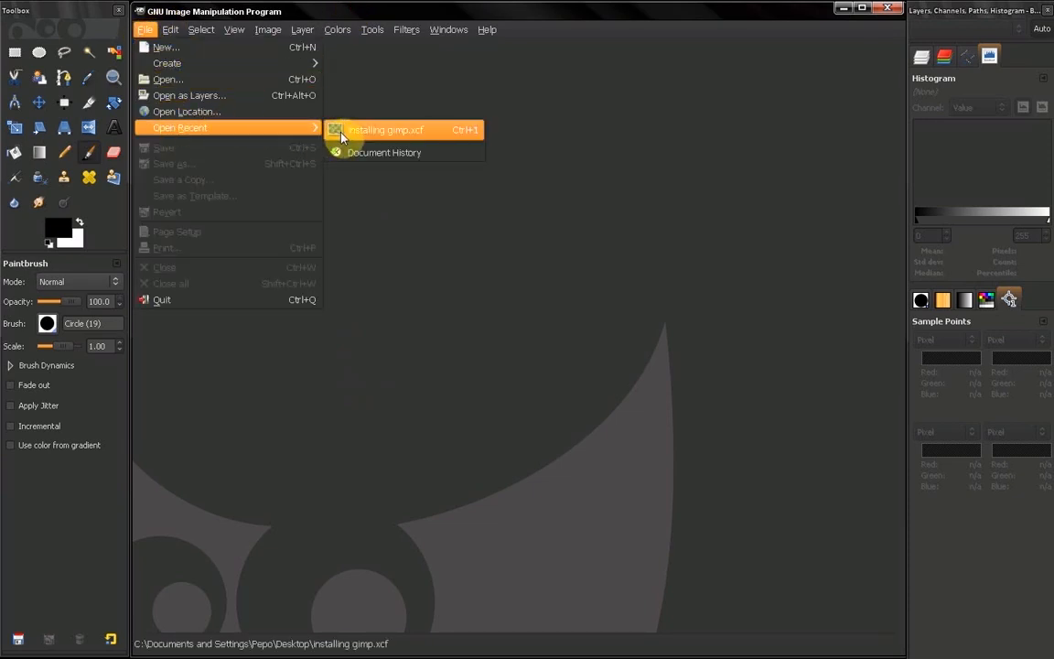
pyautogui.click(337, 29)
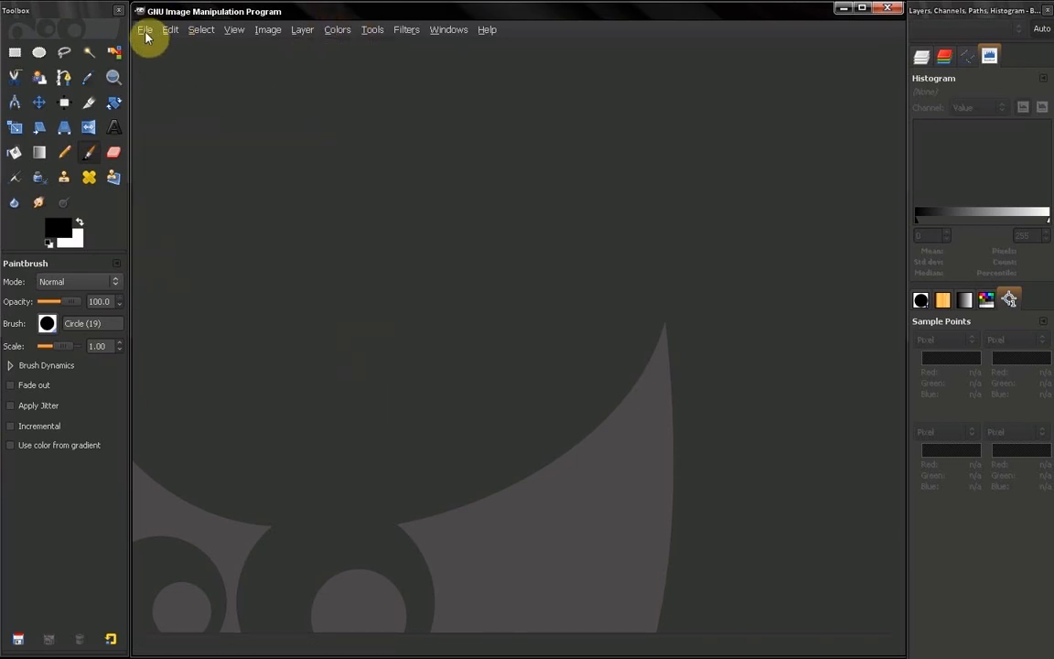
pyautogui.click(170, 29)
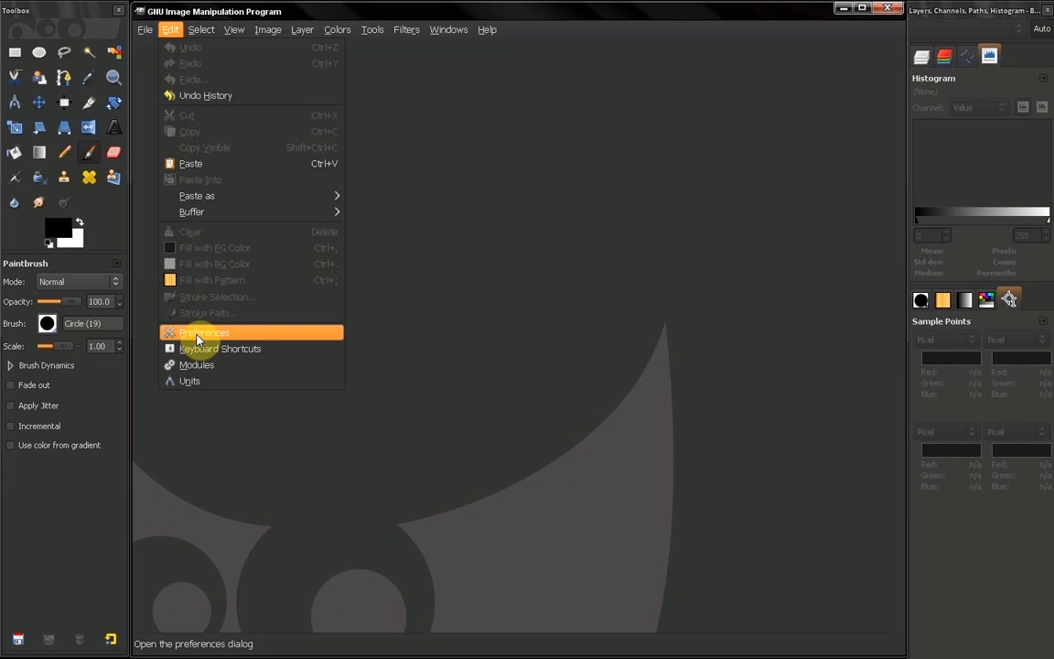
# Reopen Preferences and switch to the User Interface page without changing anything.
pyautogui.click(203, 334)
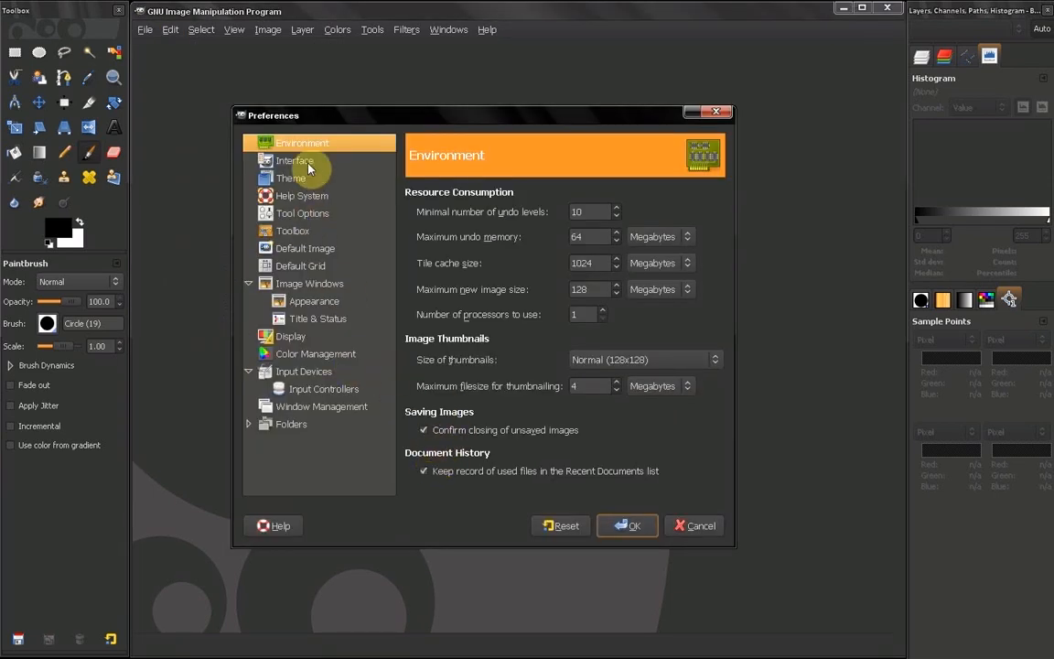
pyautogui.click(295, 161)
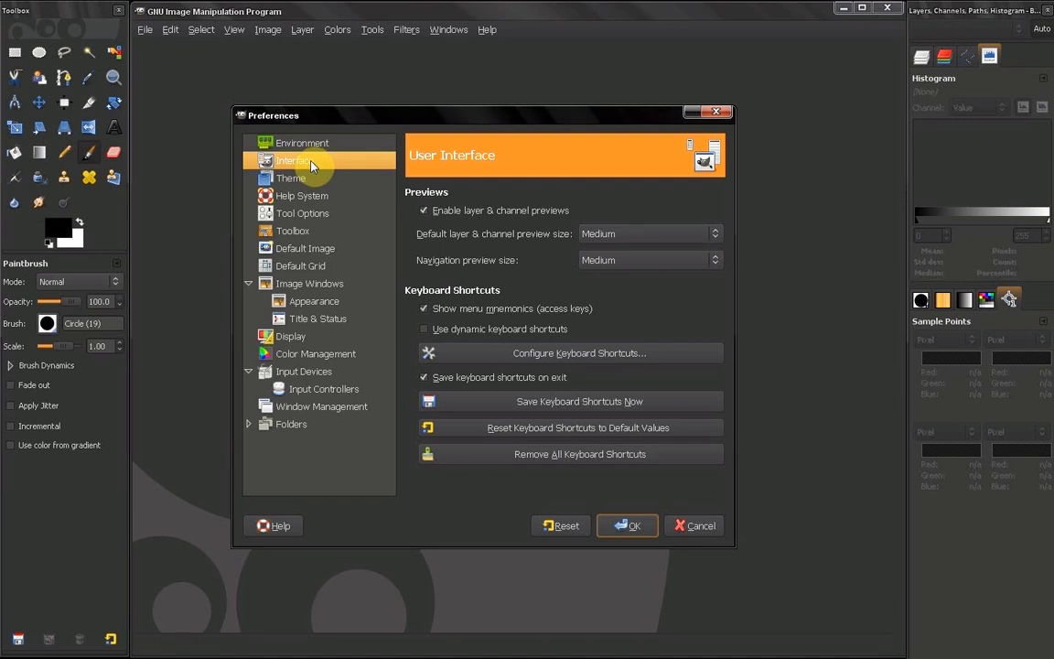
pyautogui.moveTo(377, 205)
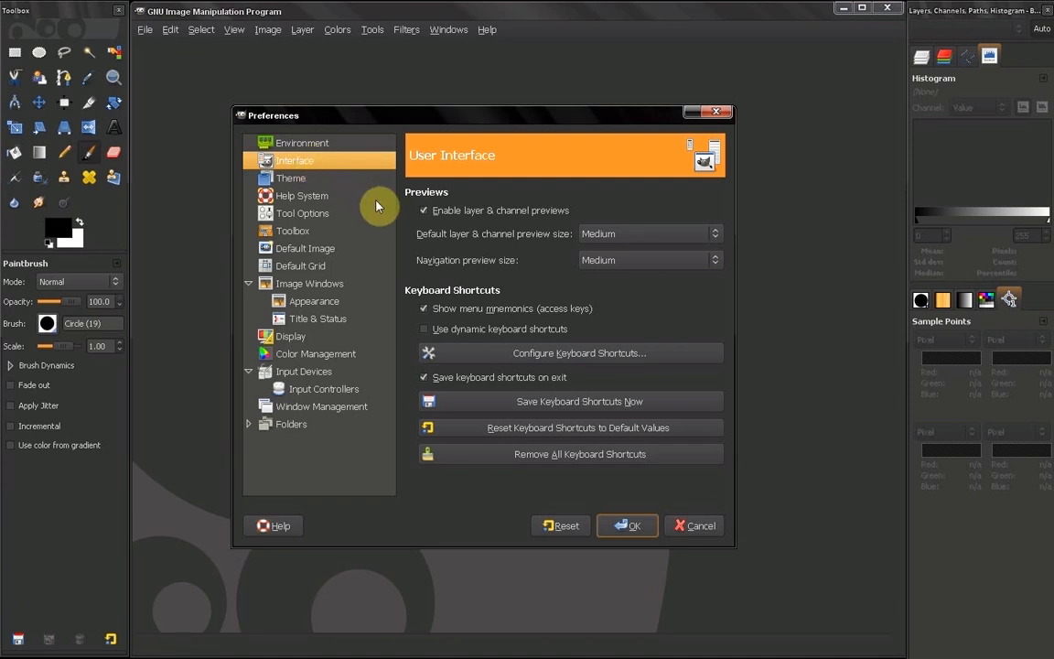
pyautogui.moveTo(406, 286)
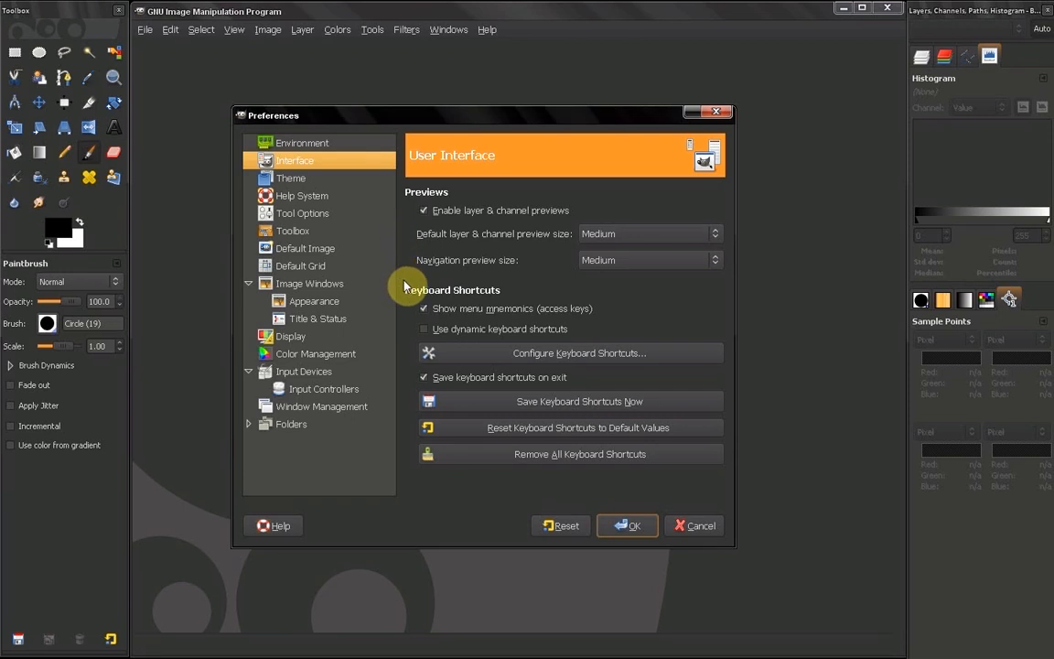
pyautogui.moveTo(523, 357)
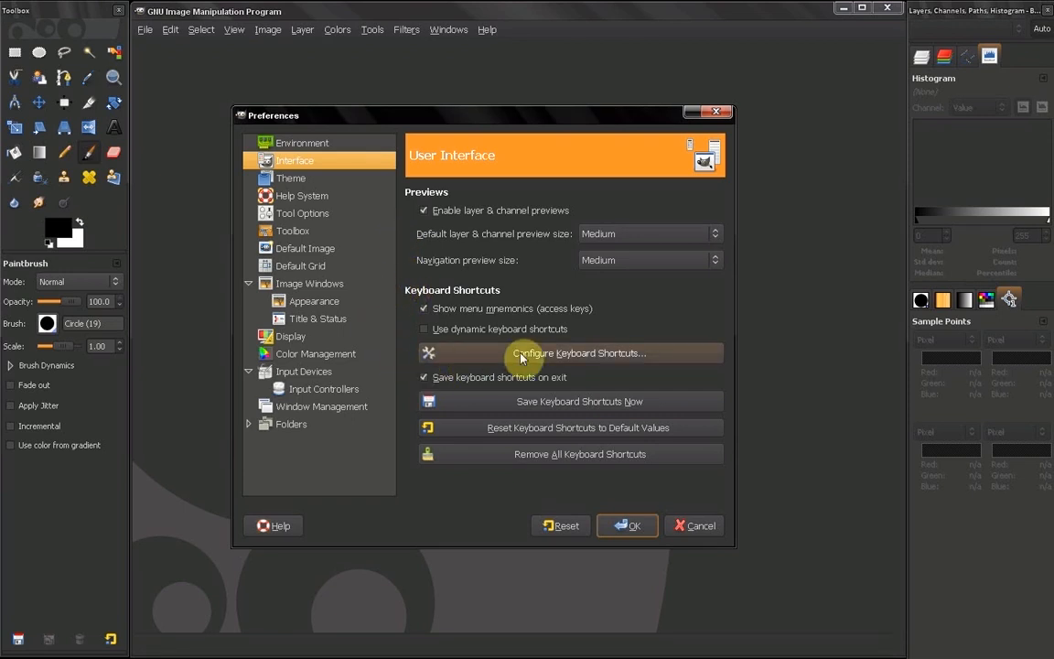
pyautogui.moveTo(502, 401)
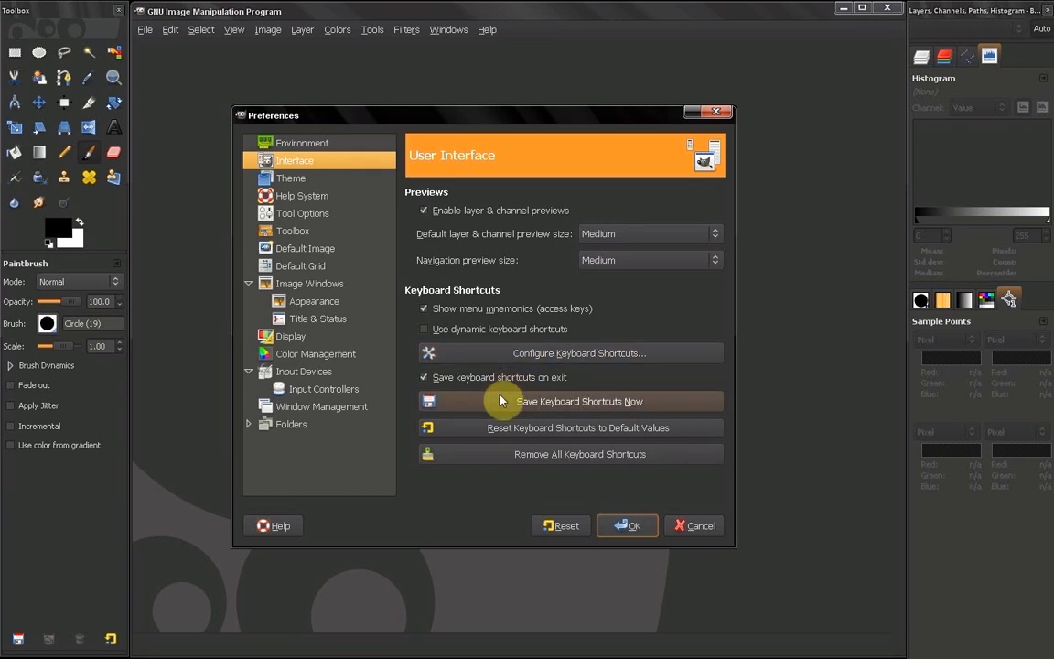
pyautogui.moveTo(502, 401)
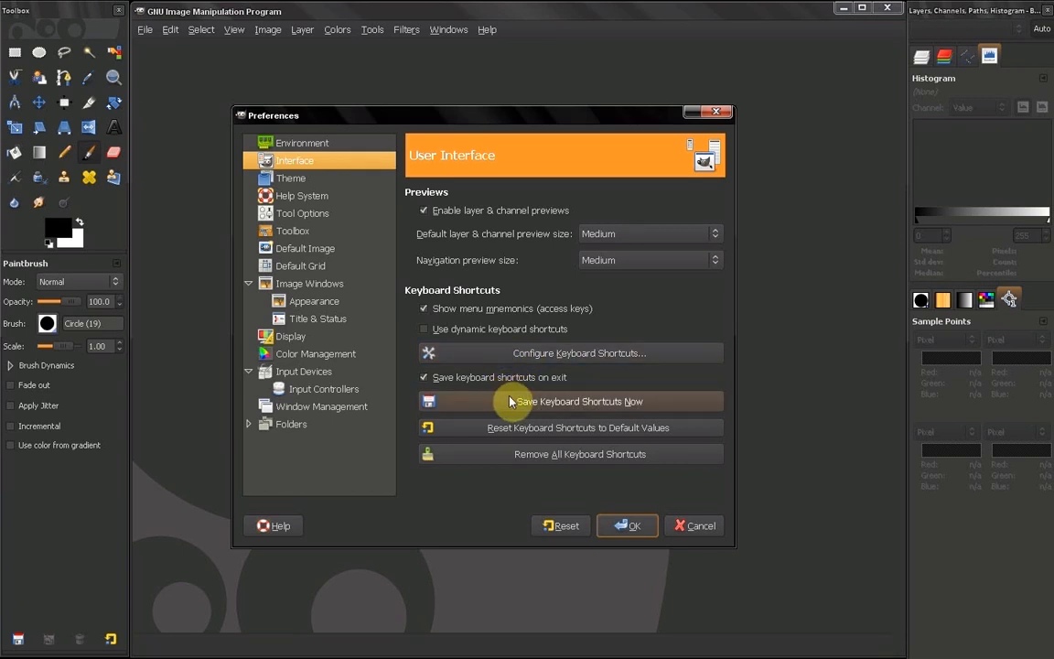
pyautogui.moveTo(513, 432)
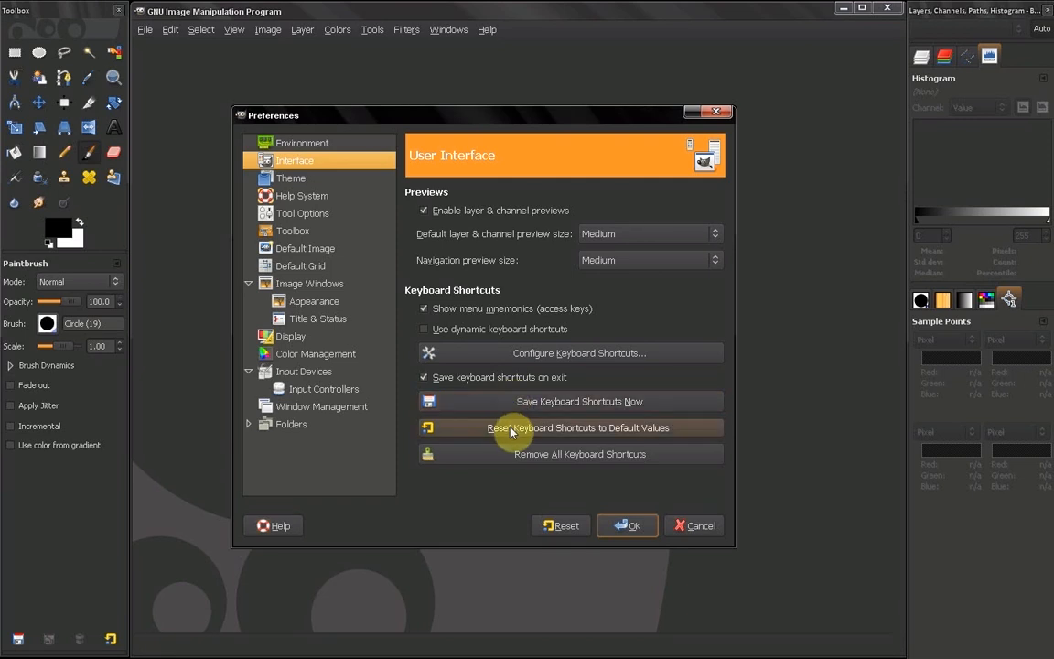
pyautogui.moveTo(540, 437)
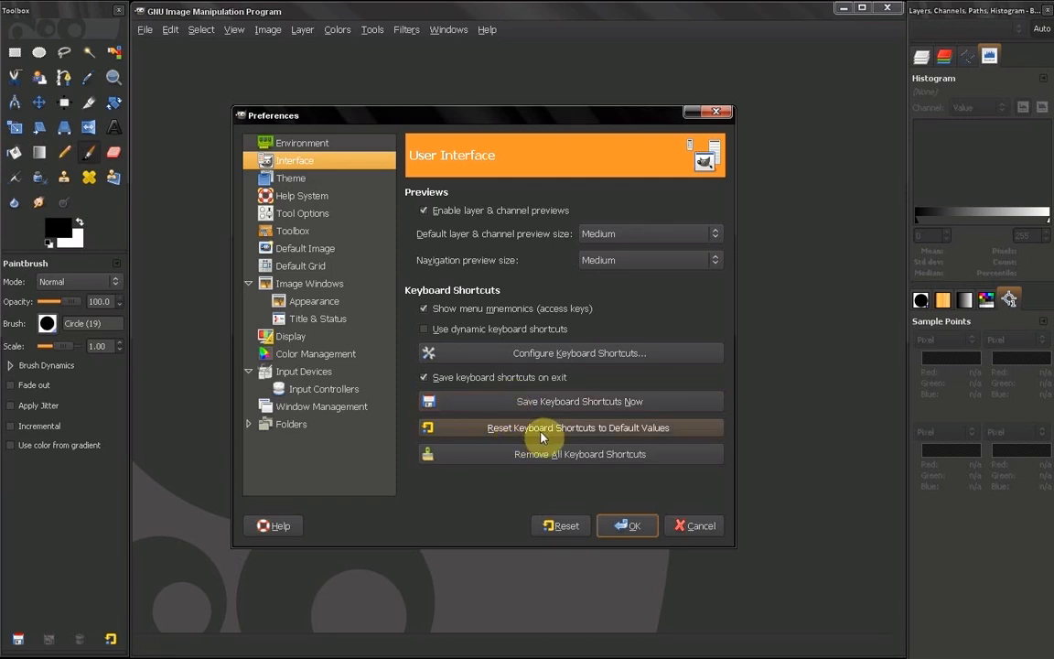
pyautogui.moveTo(365, 187)
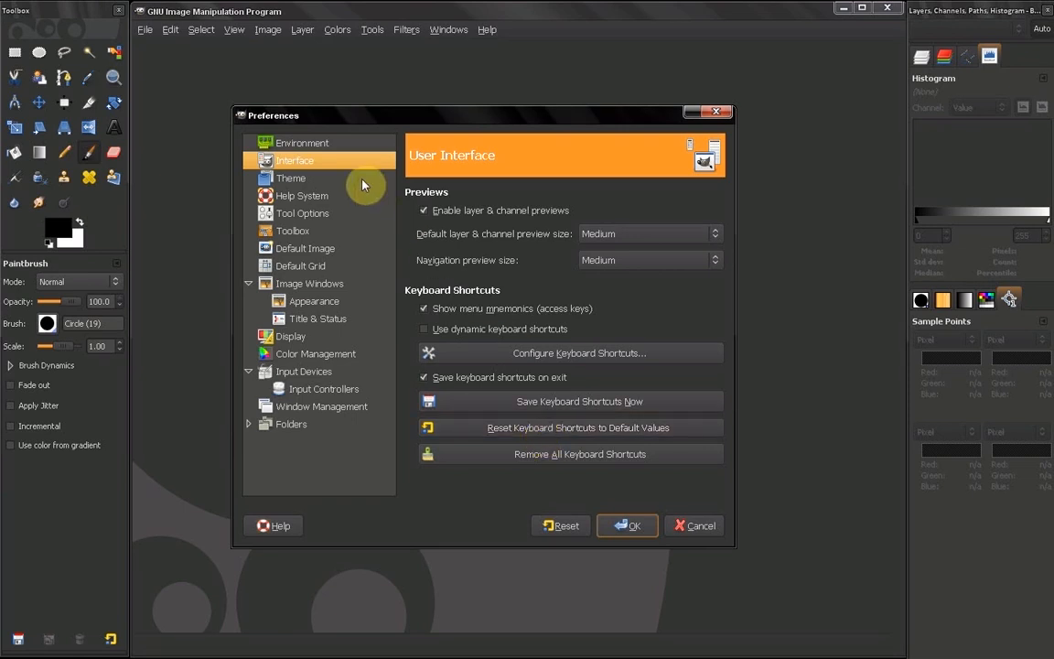
# Review the Theme page keeping Default, then confirm with OK to close Preferences.
pyautogui.click(291, 178)
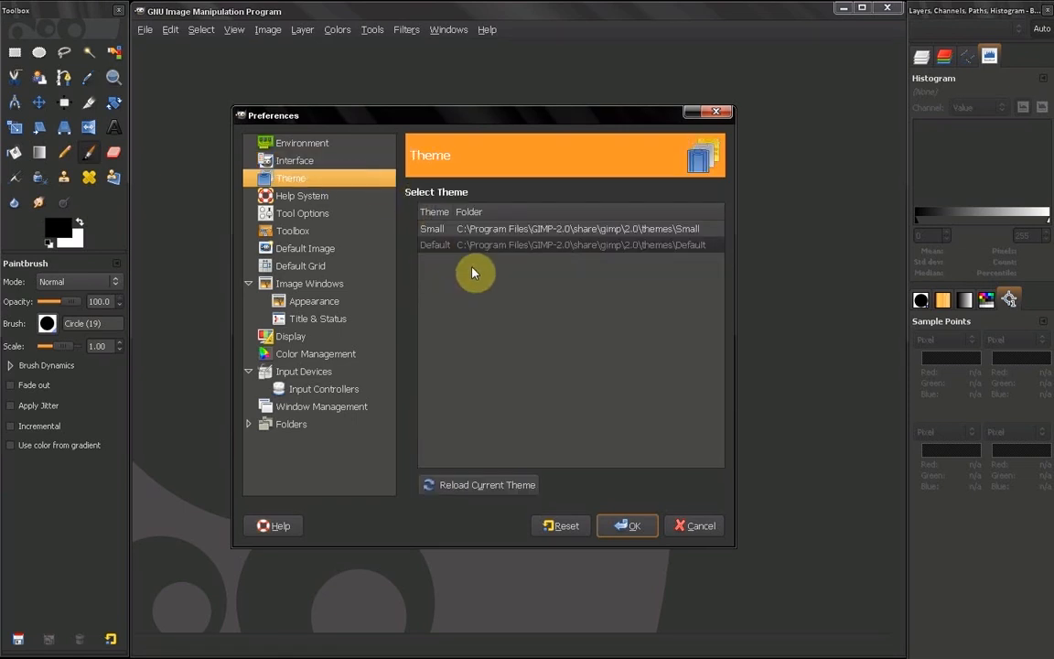
pyautogui.moveTo(476, 282)
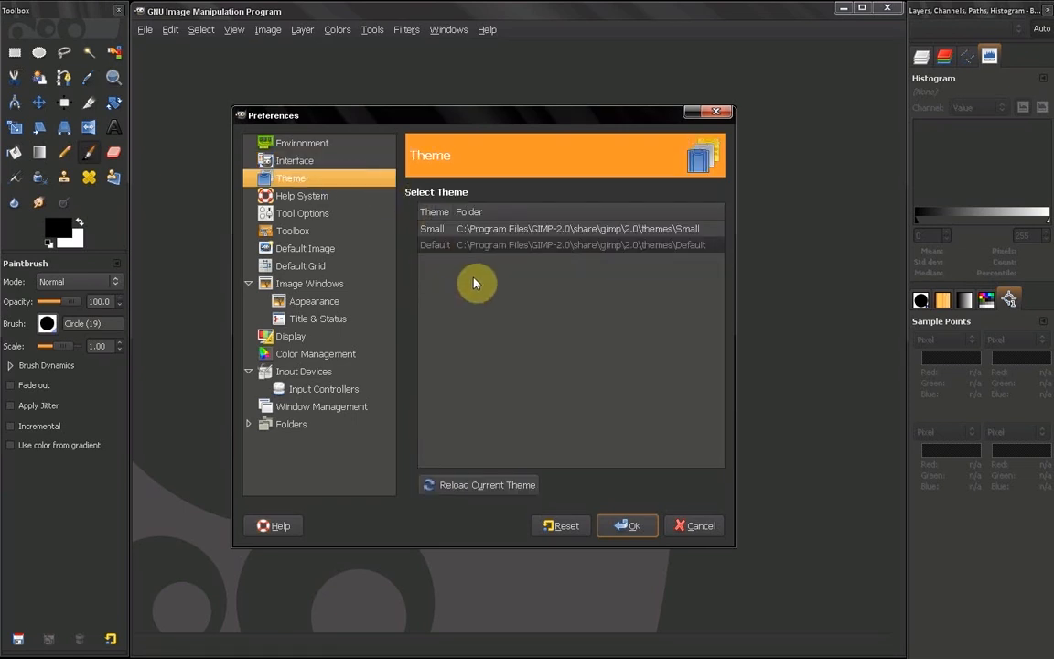
pyautogui.moveTo(564, 352)
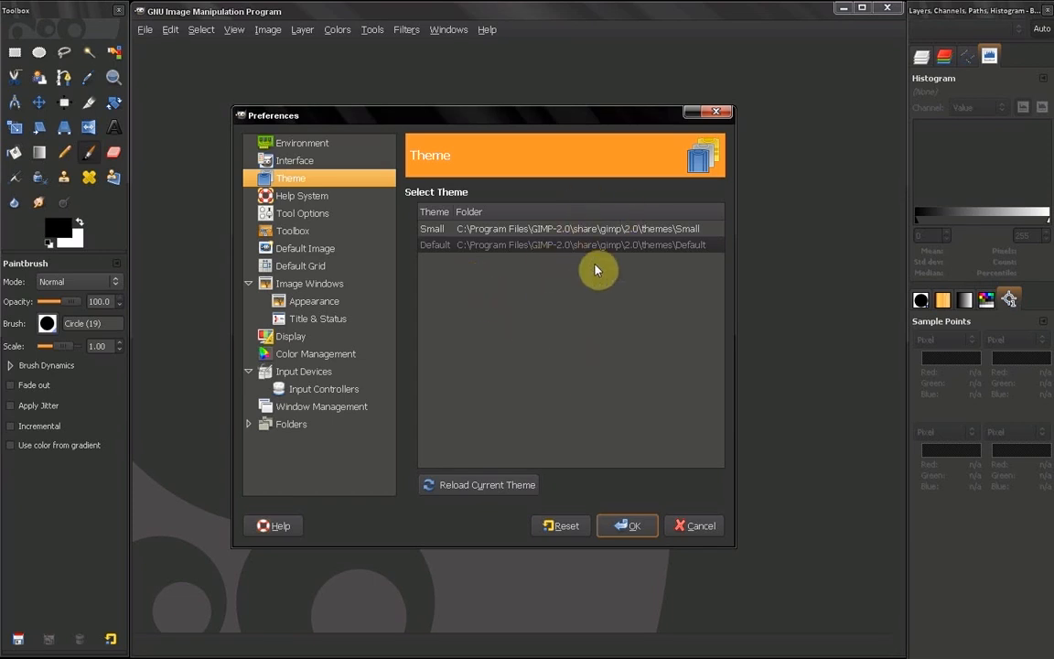
pyautogui.moveTo(655, 448)
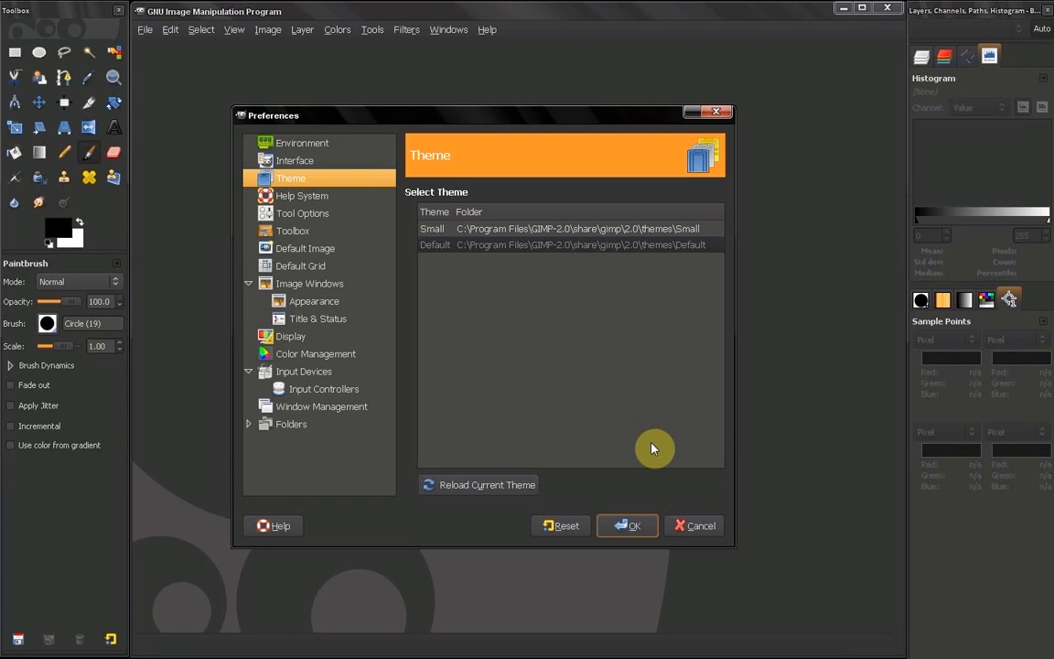
pyautogui.click(633, 525)
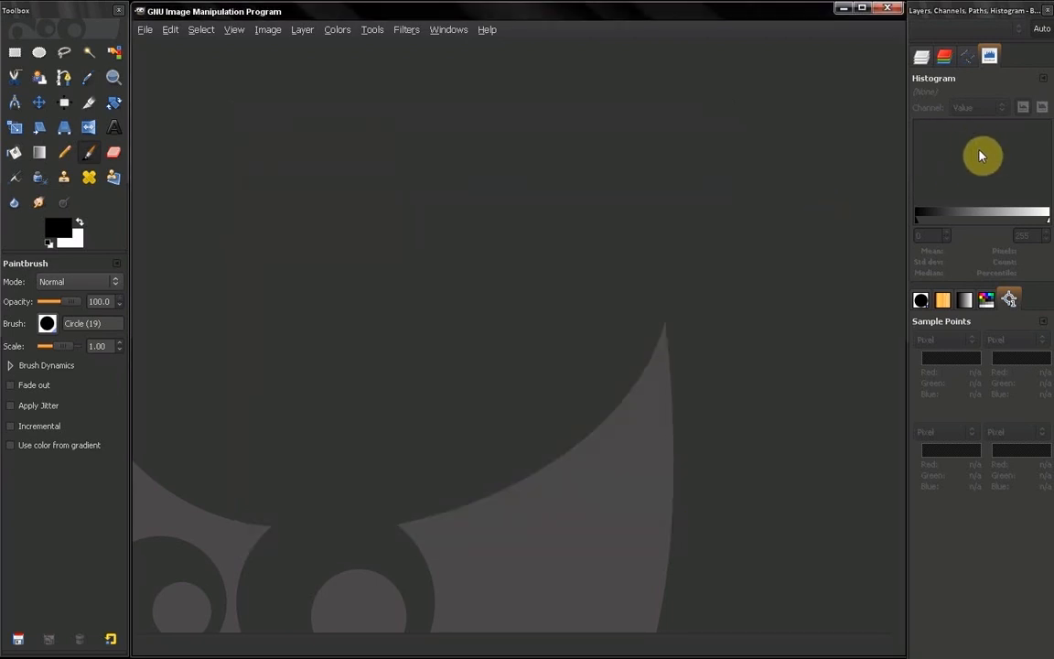